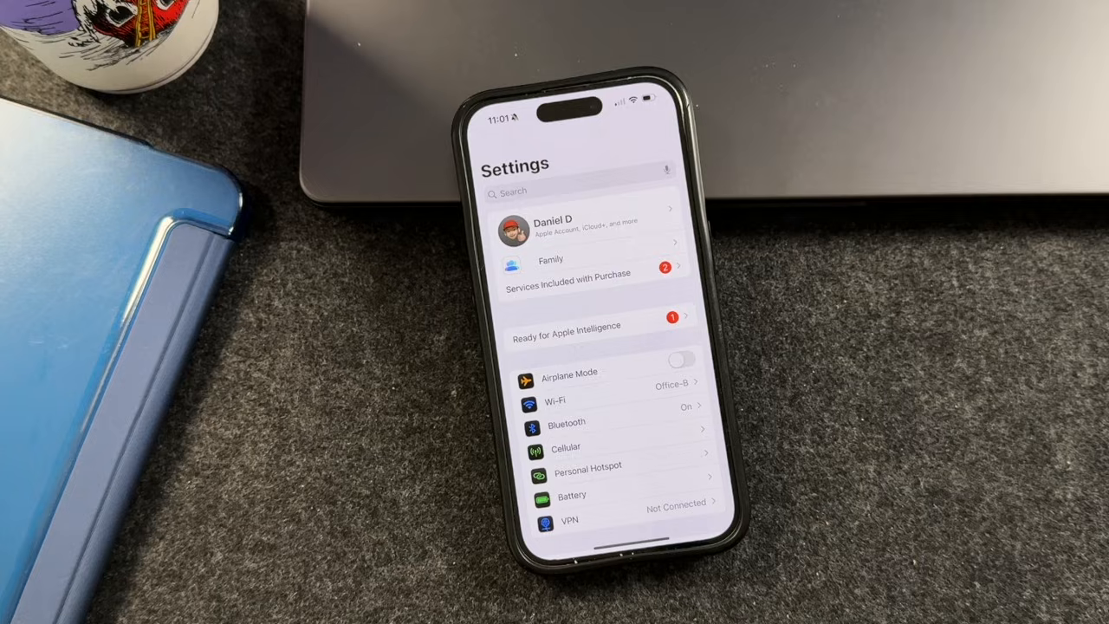
- Check General > Software Update, confirming iOS 18.2 is available, then return home
scroll("down", 3)
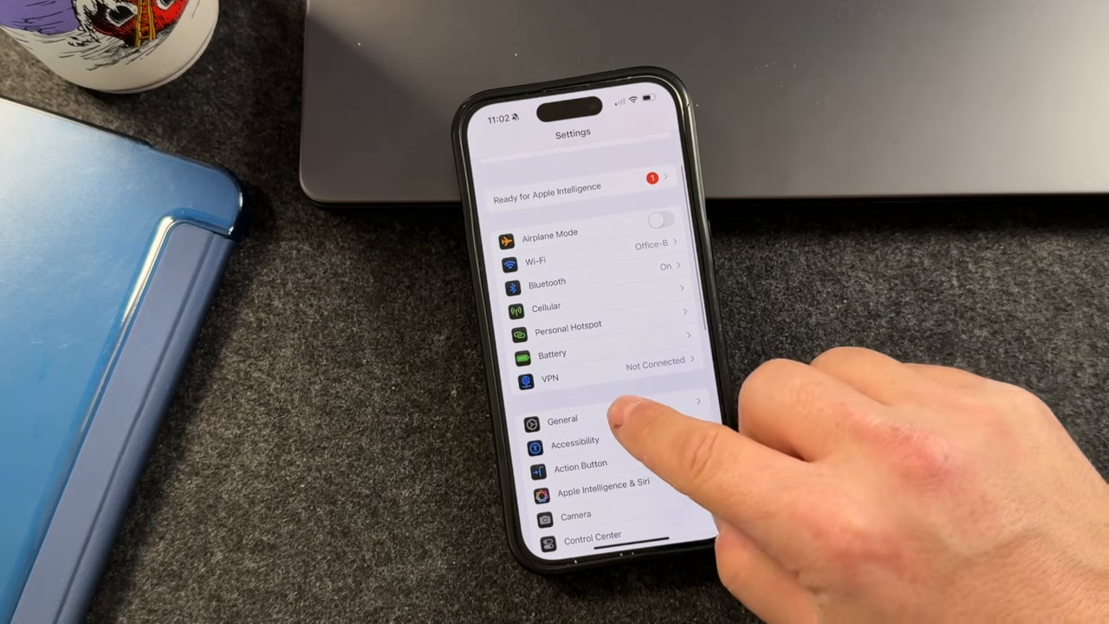
left_click(562, 419)
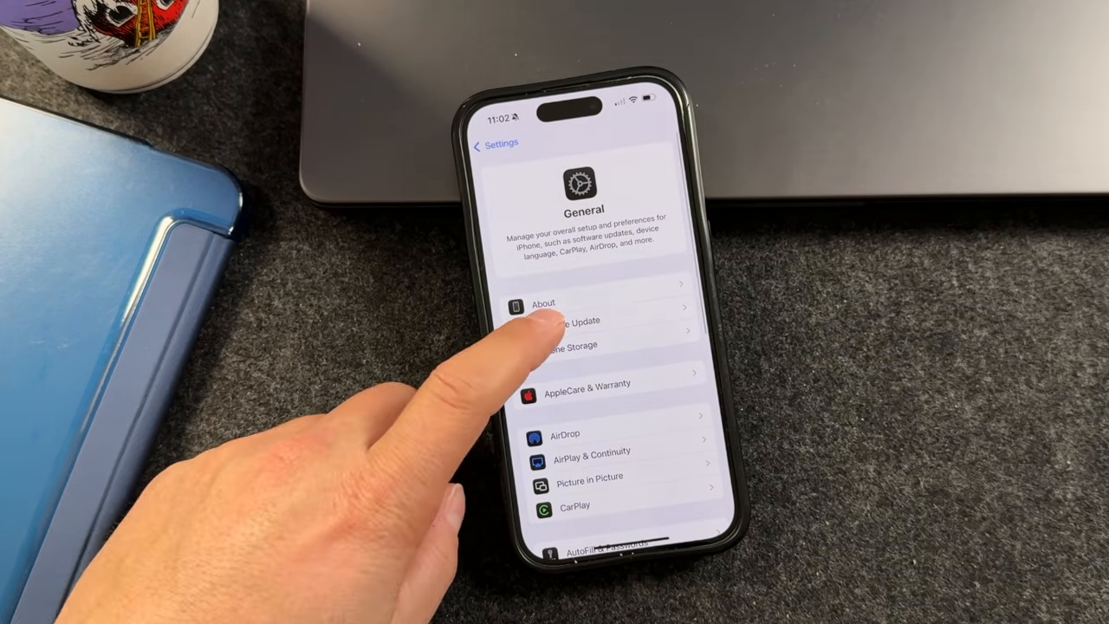
left_click(576, 322)
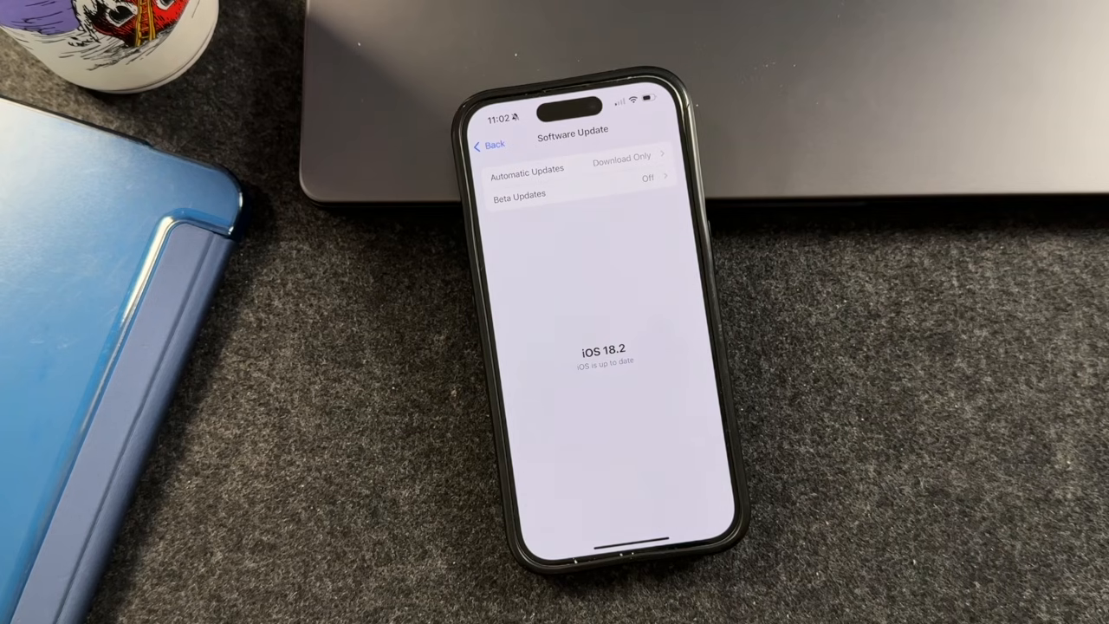
mouse_move(910, 364)
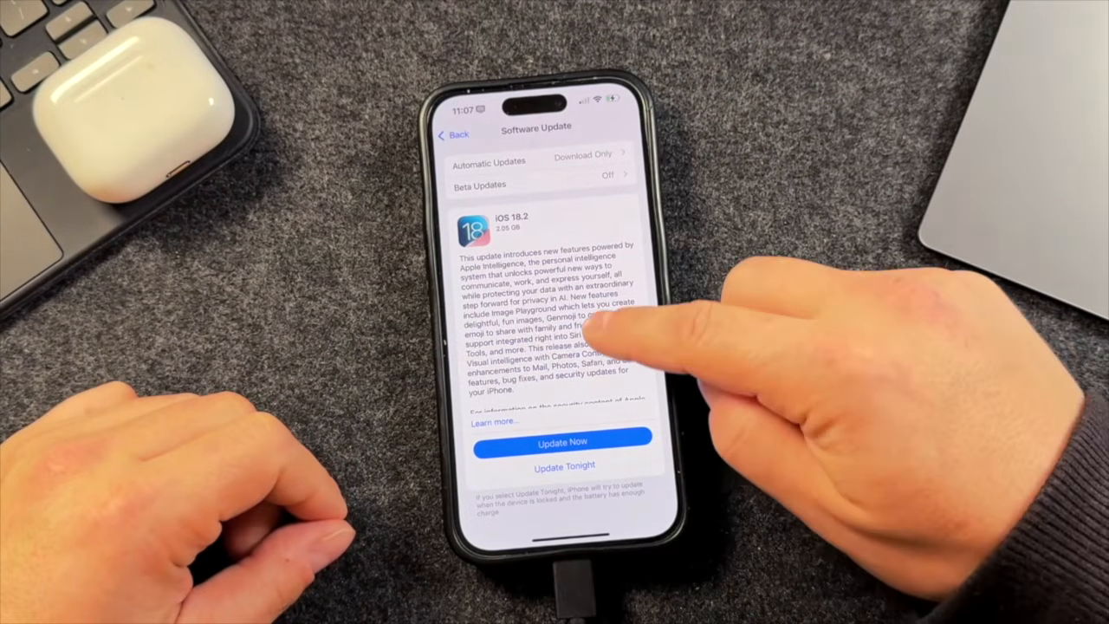
scroll("down", 3)
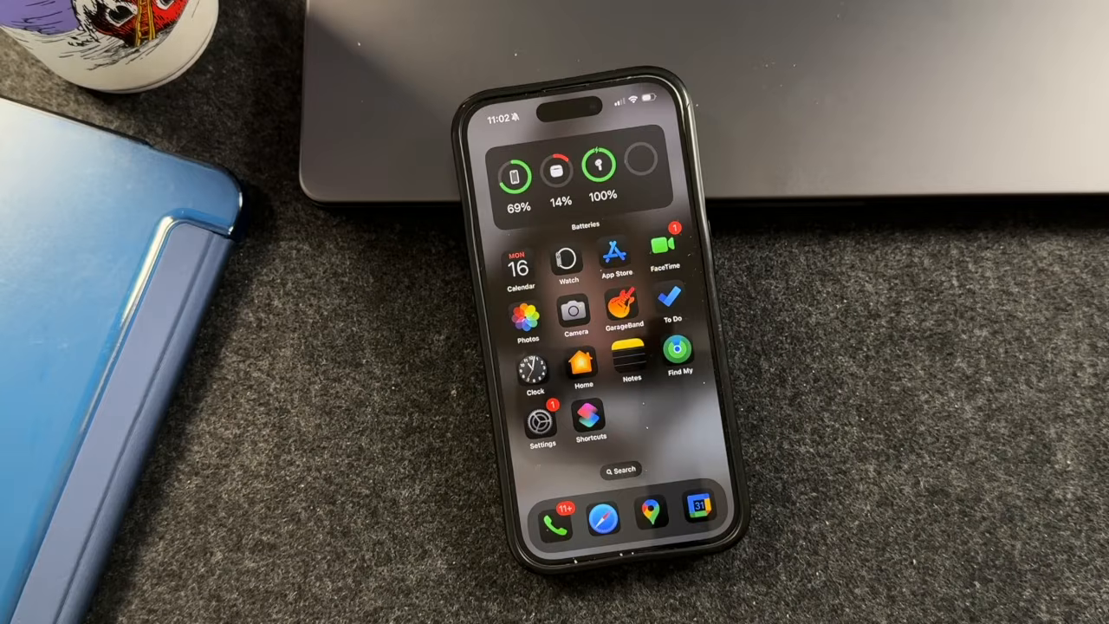
- Turn on Apple Intelligence under Apple Intelligence & Siri, declining notification summaries with Not Now
left_click(542, 422)
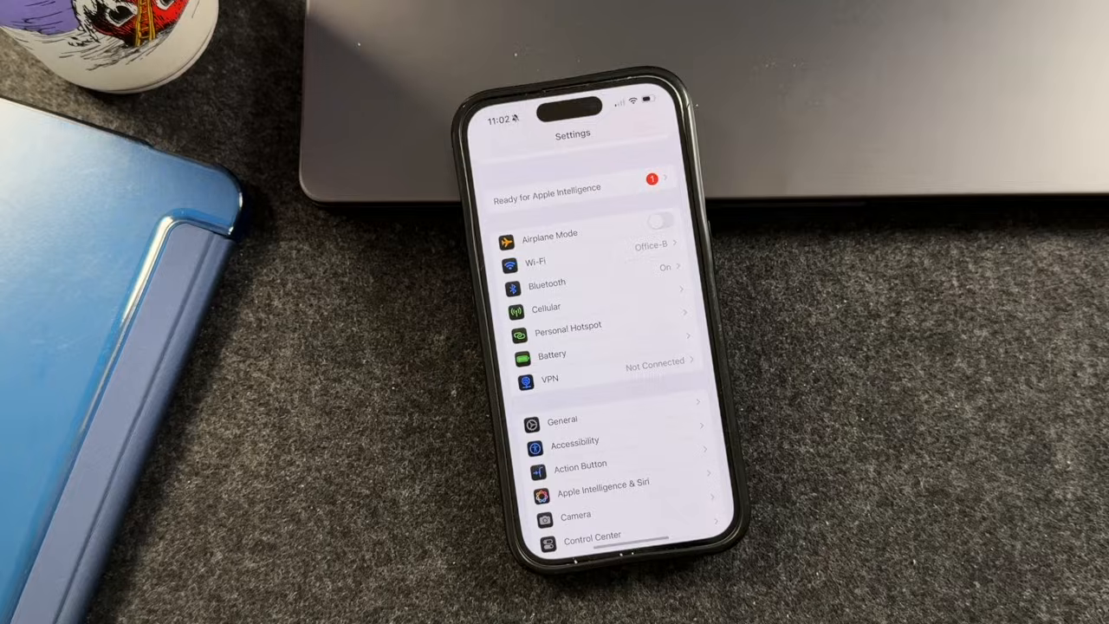
scroll("down", 3)
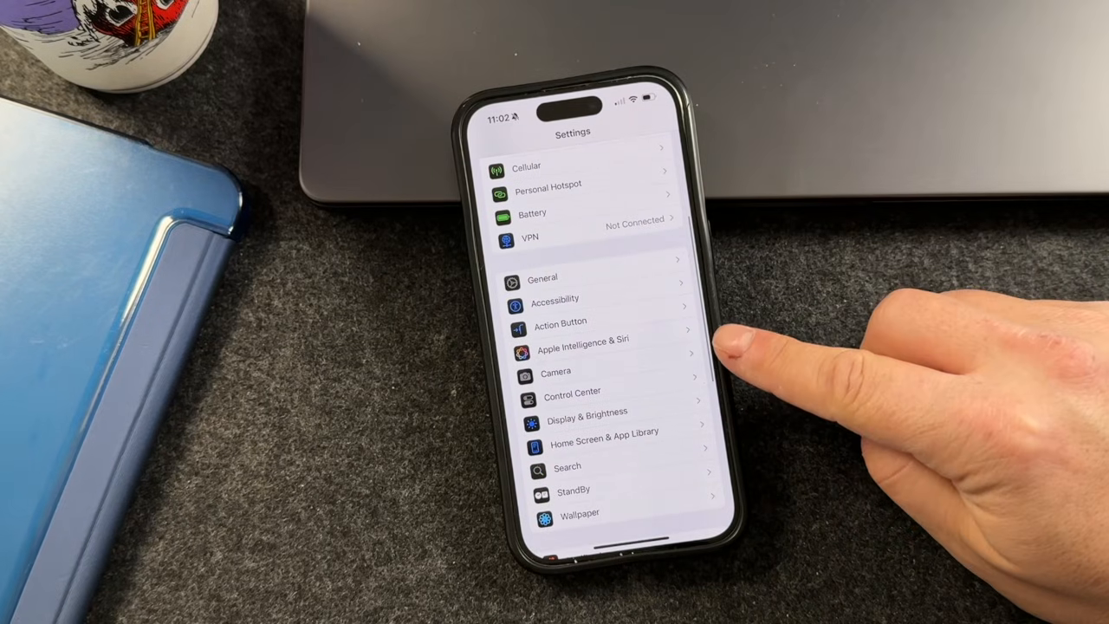
left_click(582, 338)
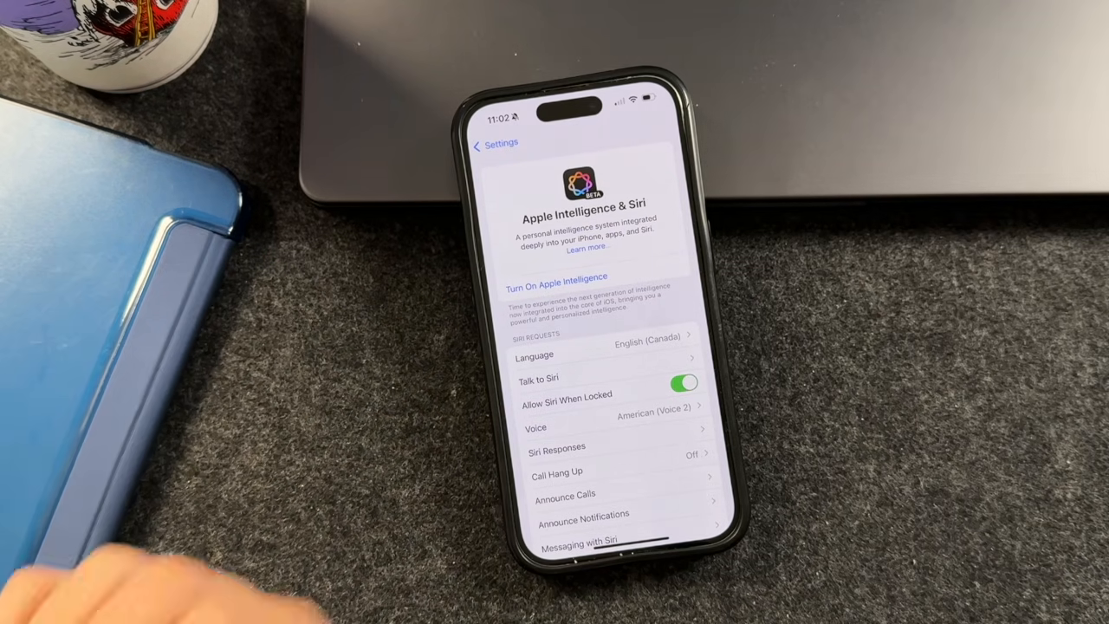
left_click(556, 281)
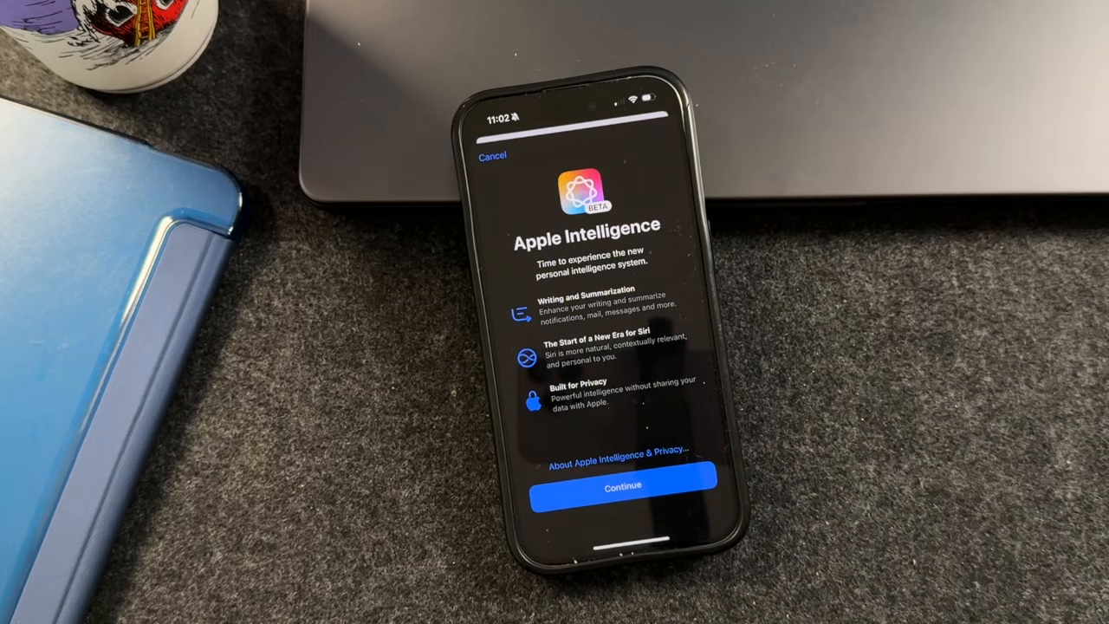
left_click(621, 486)
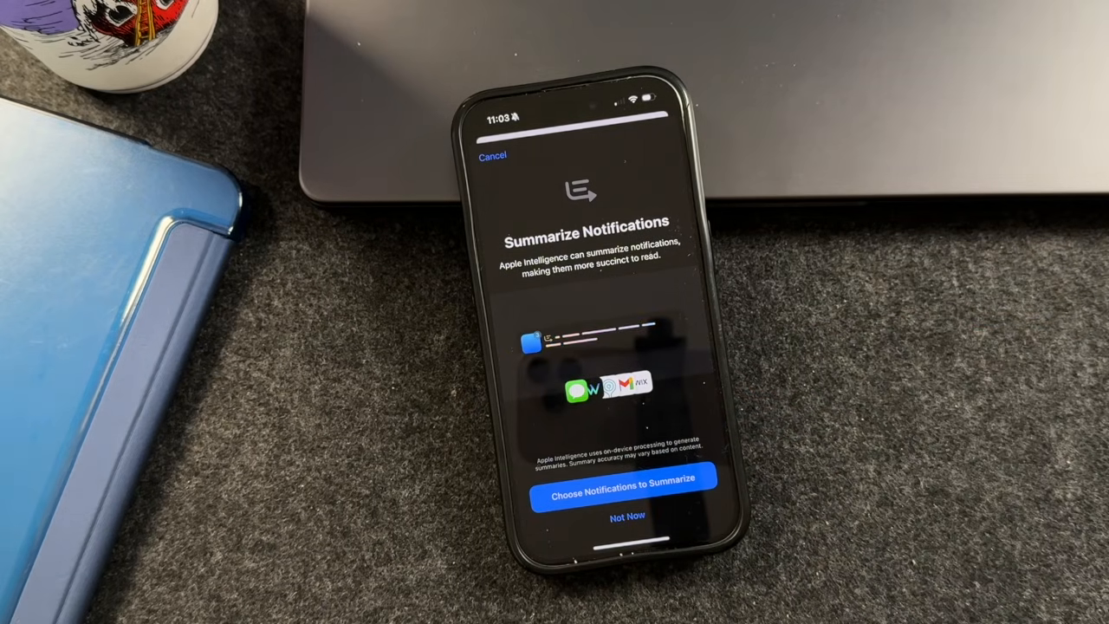
left_click(622, 477)
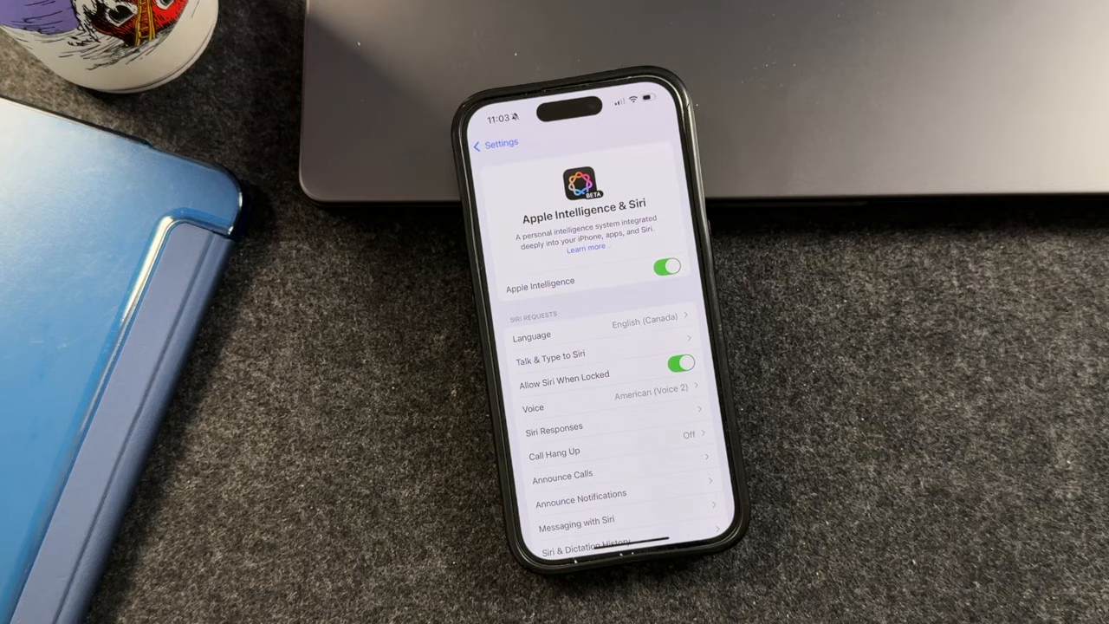
- Open the Writing Tools panel from the keyboard toolbar in a new blank note
scroll("up", 3)
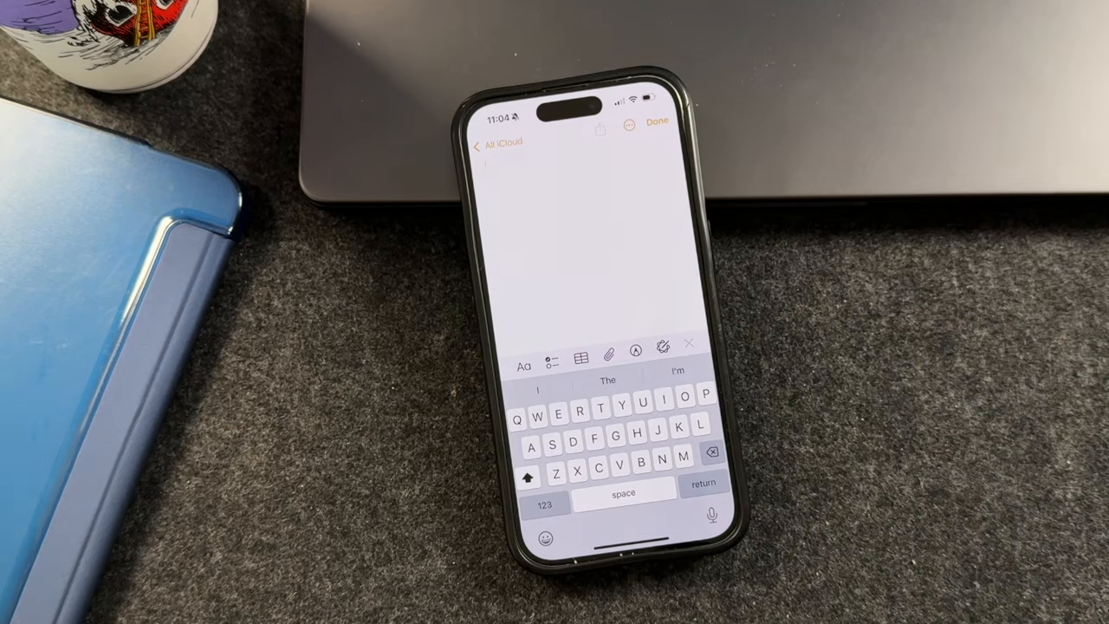
left_click(635, 349)
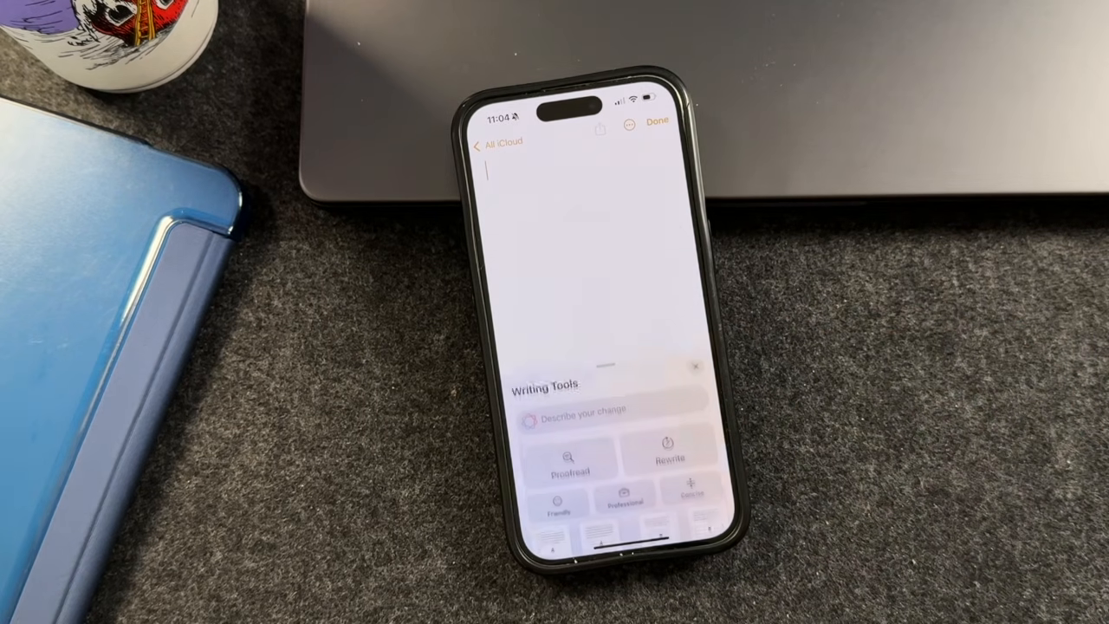